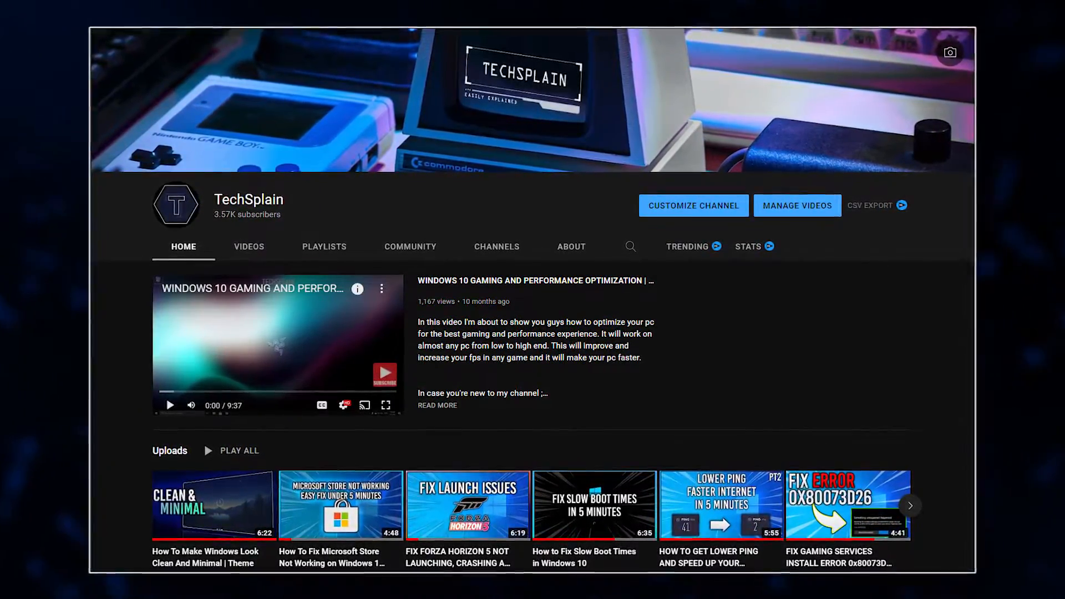
View the drives in This PC, then search Start for 'creat' to open Disk Management.
{"action": "left_click", "coordinate": [67, 587]}
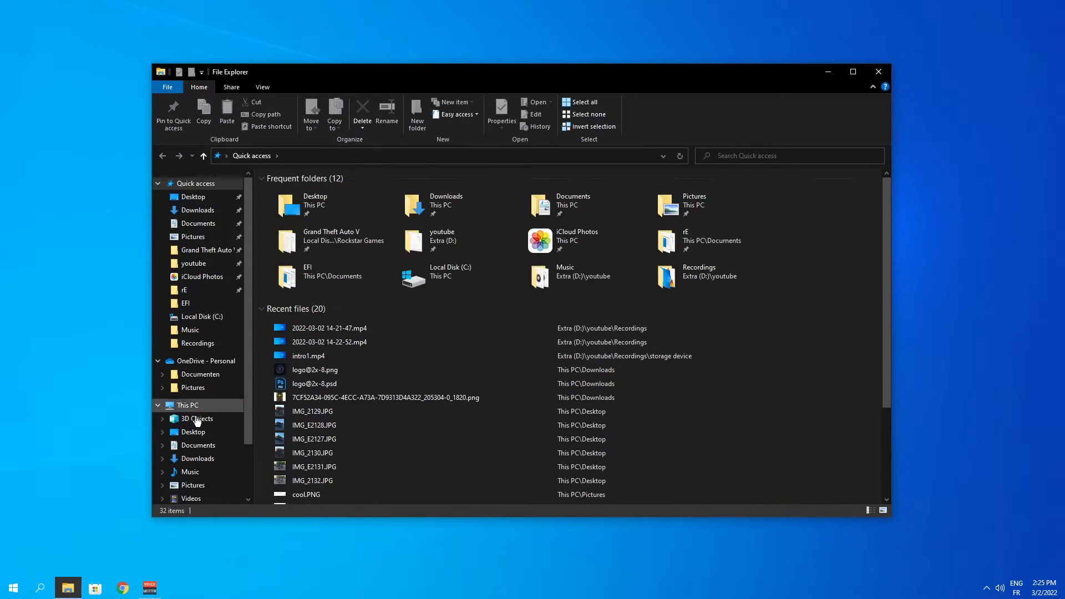
{"action": "left_click", "coordinate": [187, 405]}
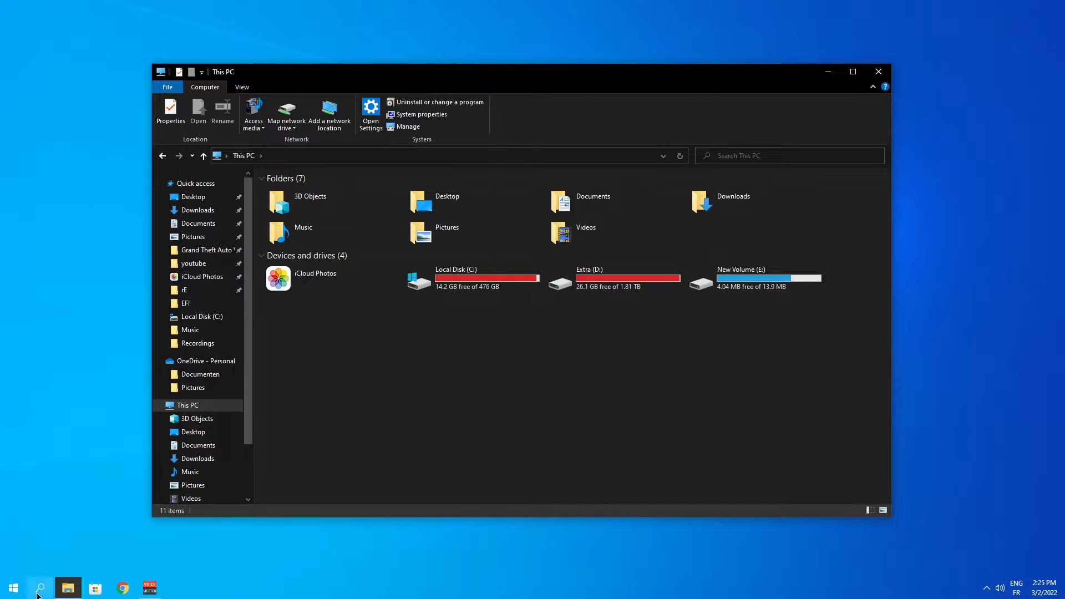
{"action": "type", "text": "creat"}
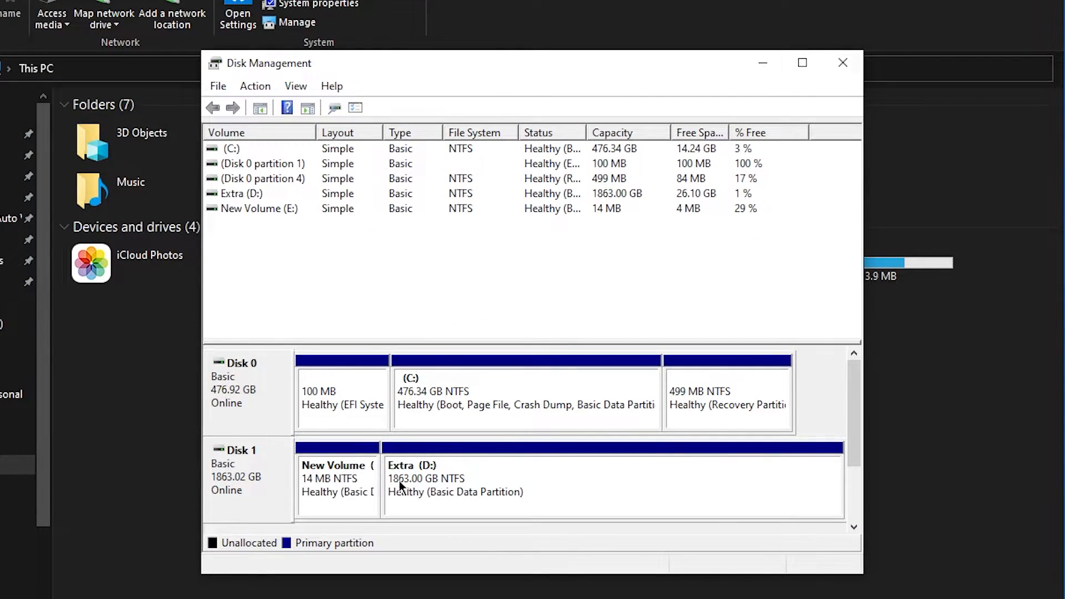
{"action": "mouse_move", "coordinate": [560, 439]}
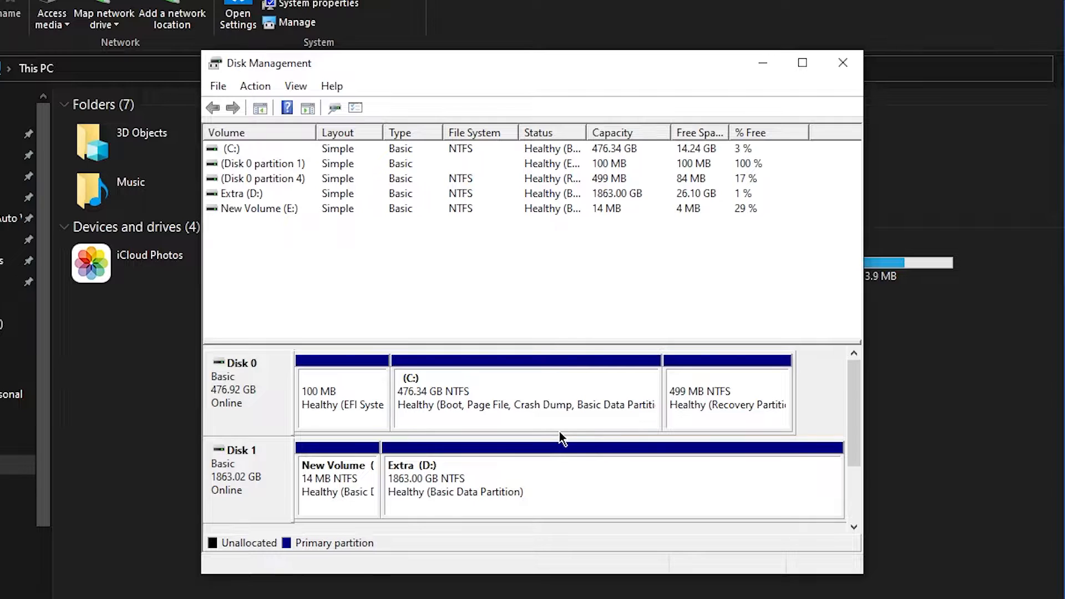
Delete New Volume (E:) on Disk 1, leaving 16 MB unallocated.
{"action": "left_click", "coordinate": [336, 479]}
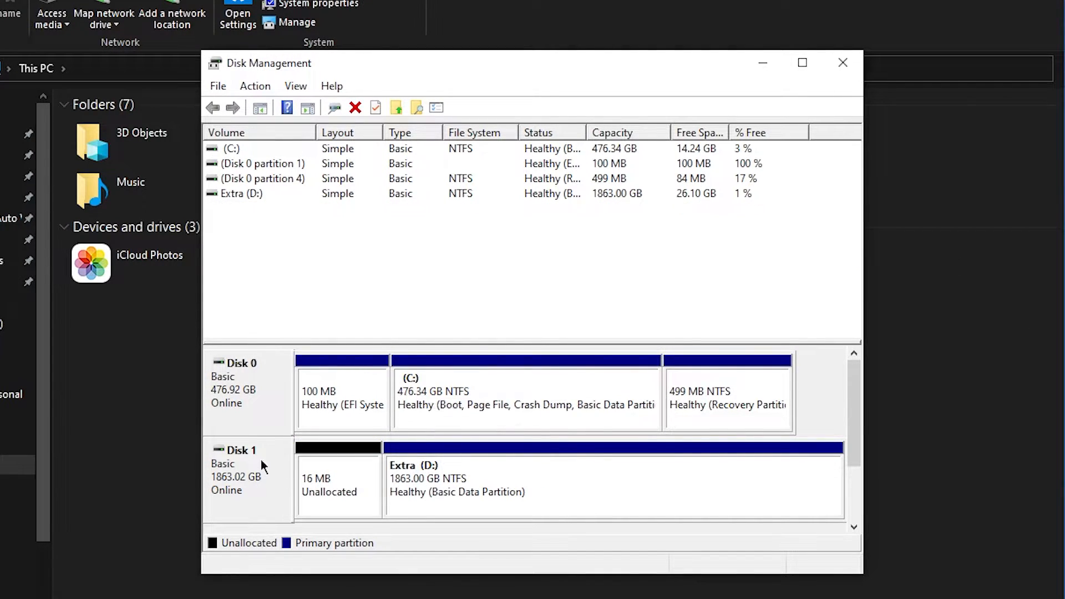
{"action": "left_click", "coordinate": [337, 481]}
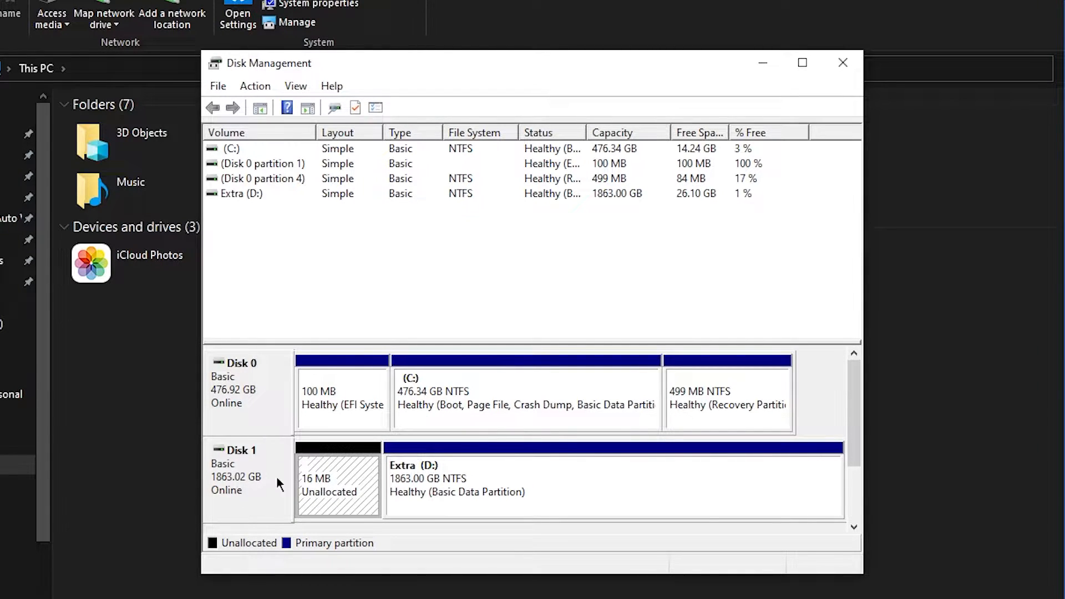
{"action": "mouse_move", "coordinate": [231, 453]}
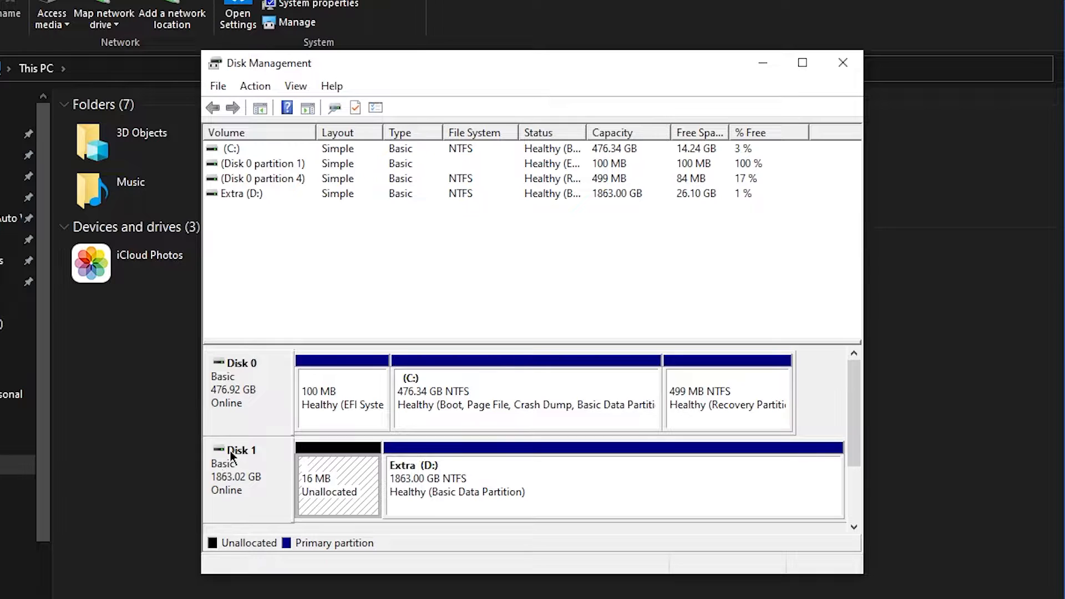
{"action": "mouse_move", "coordinate": [360, 324]}
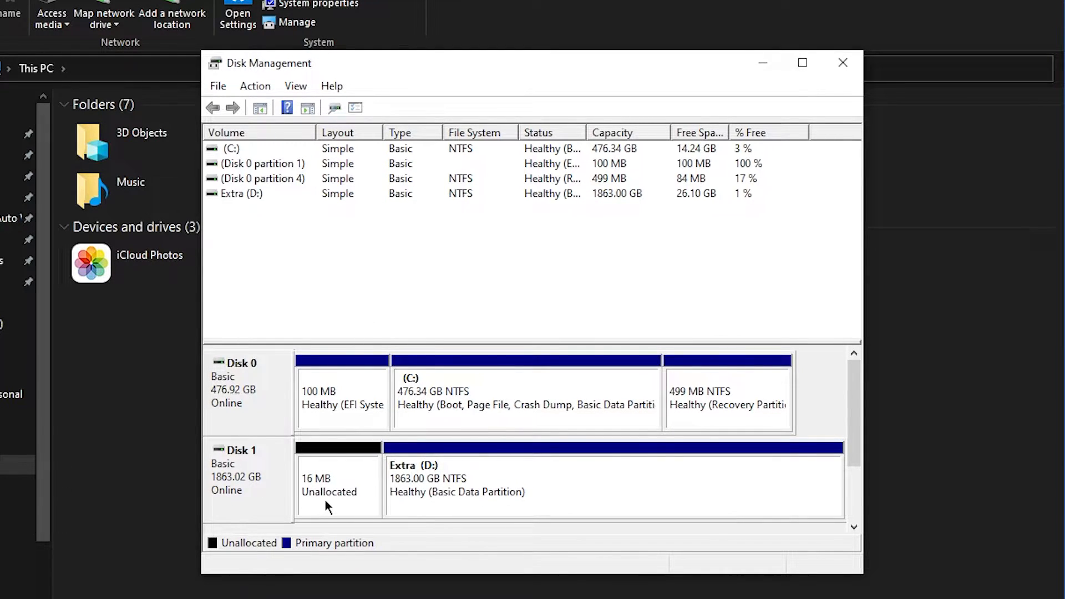
Launch the New Simple Volume Wizard on Disk 1's unallocated space.
{"action": "right_click", "coordinate": [338, 482]}
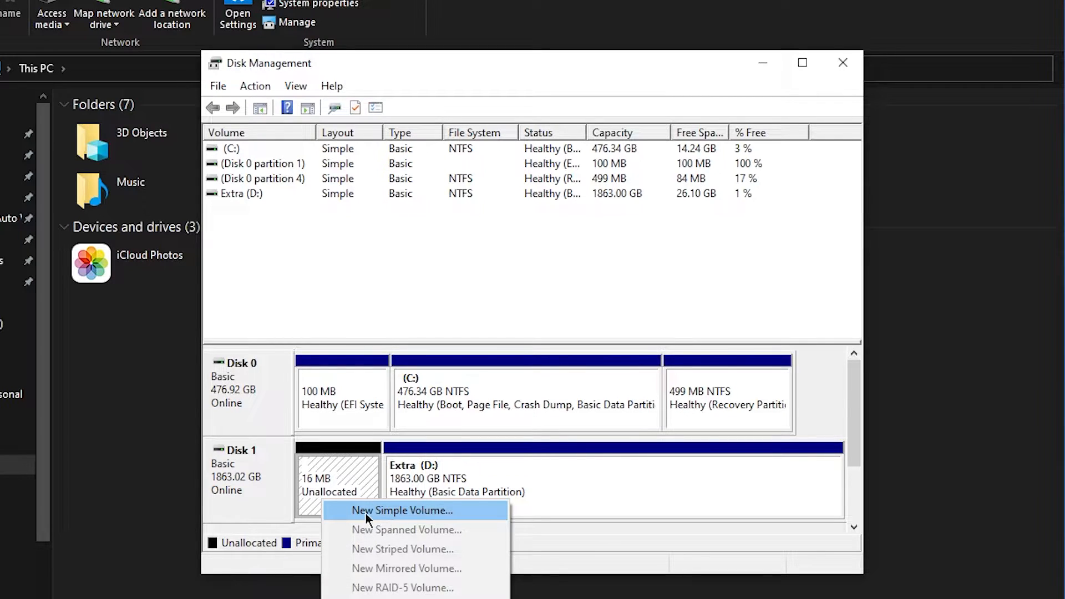
{"action": "left_click", "coordinate": [402, 510]}
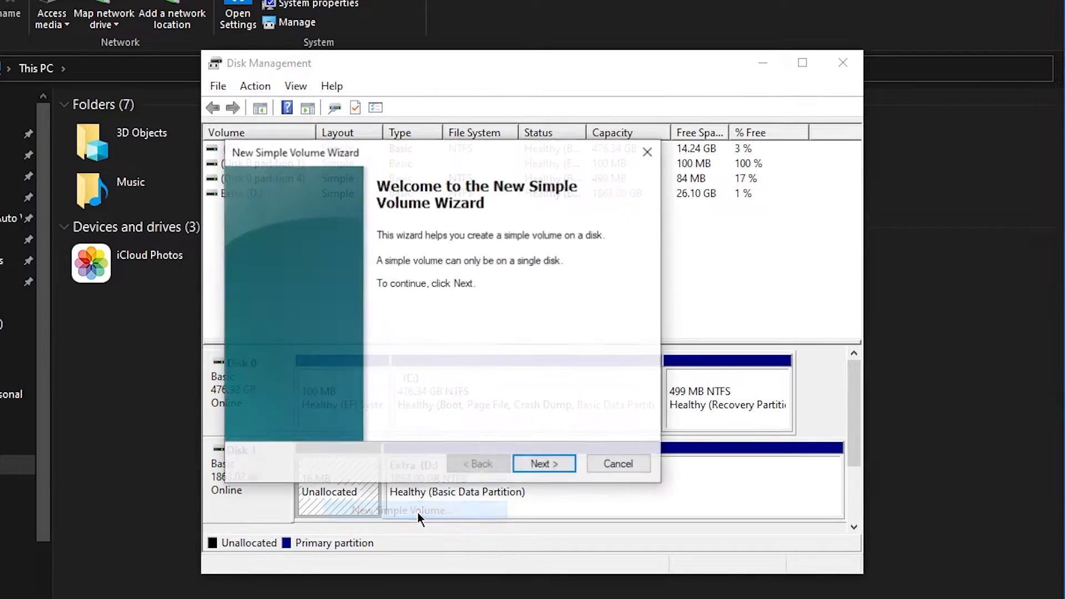
{"action": "left_click", "coordinate": [544, 463]}
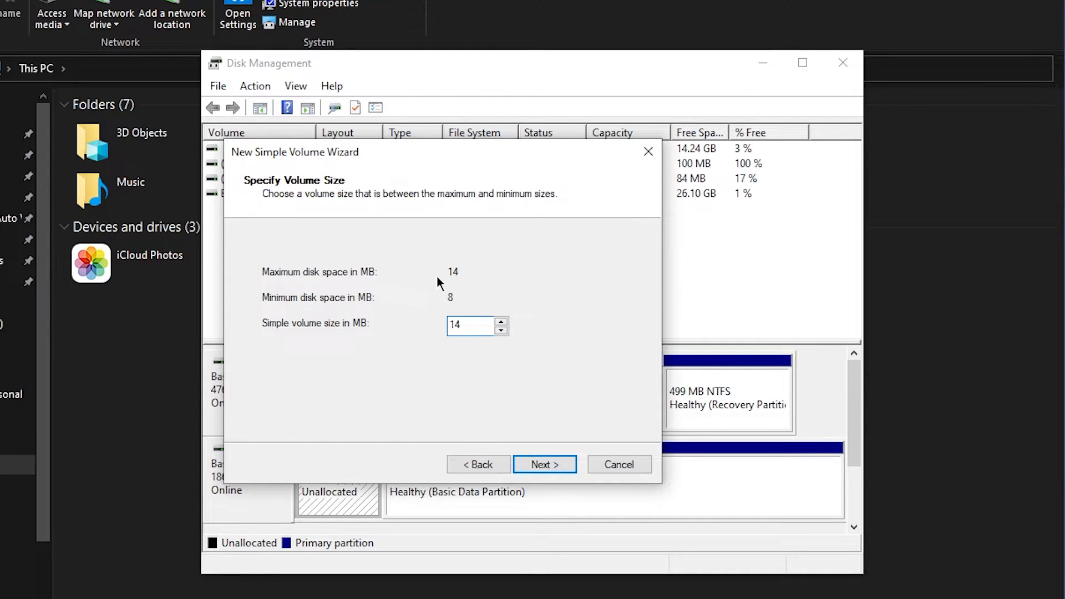
{"action": "mouse_move", "coordinate": [462, 285]}
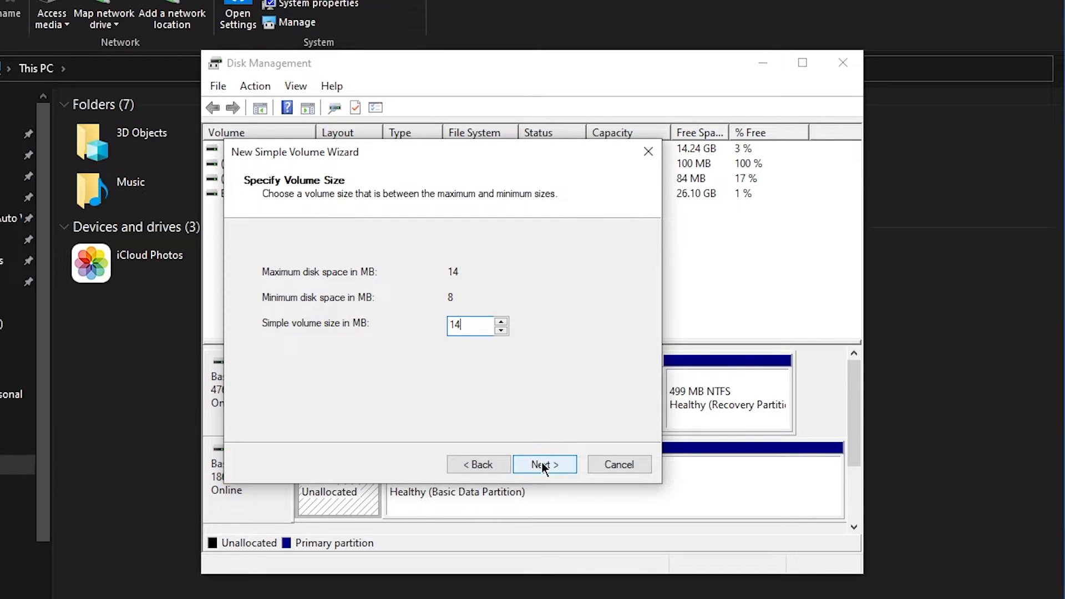
Accept the full 14 MB volume size and show the available drive letters.
{"action": "left_click", "coordinate": [543, 463]}
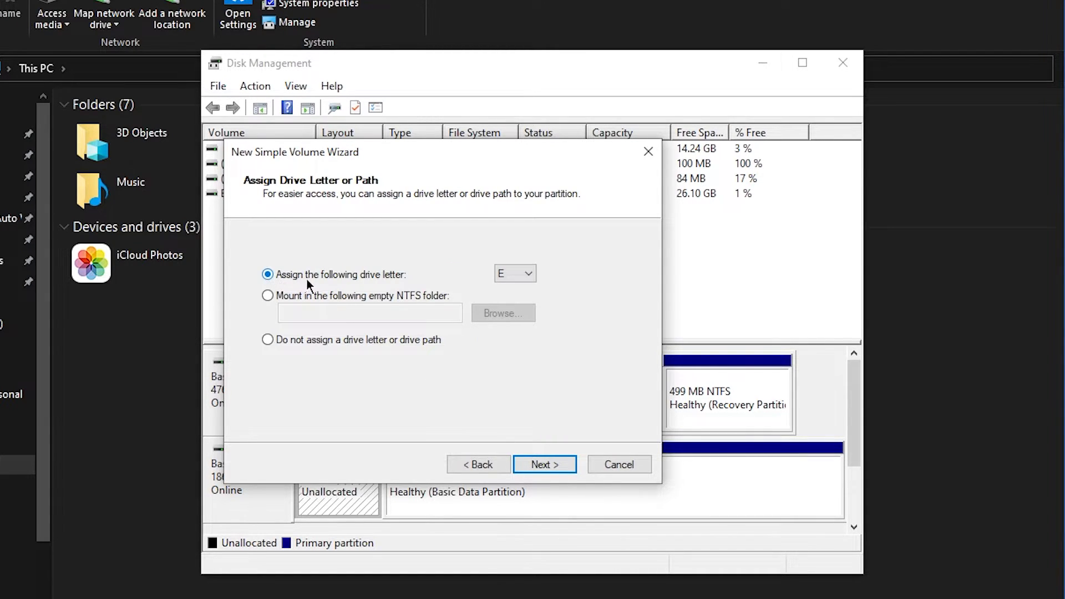
{"action": "left_click", "coordinate": [529, 273]}
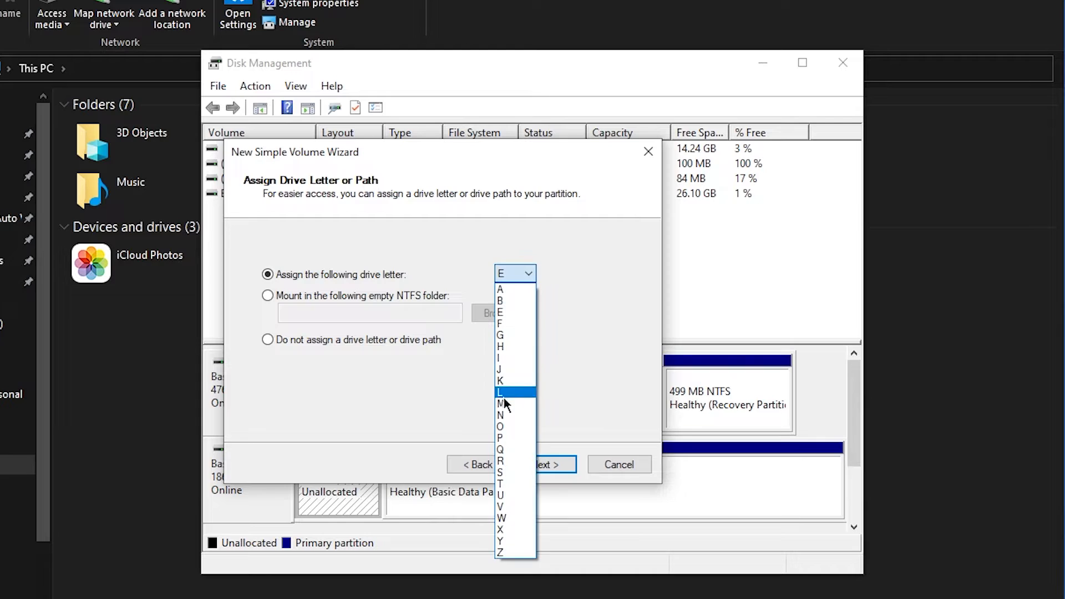
{"action": "mouse_move", "coordinate": [502, 552]}
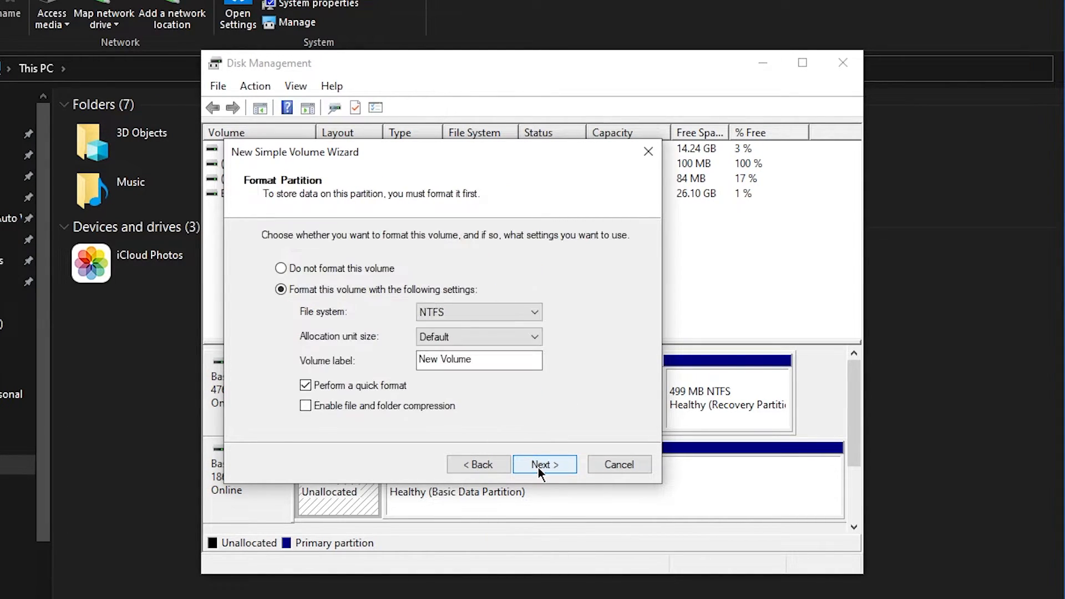
{"action": "mouse_move", "coordinate": [319, 293]}
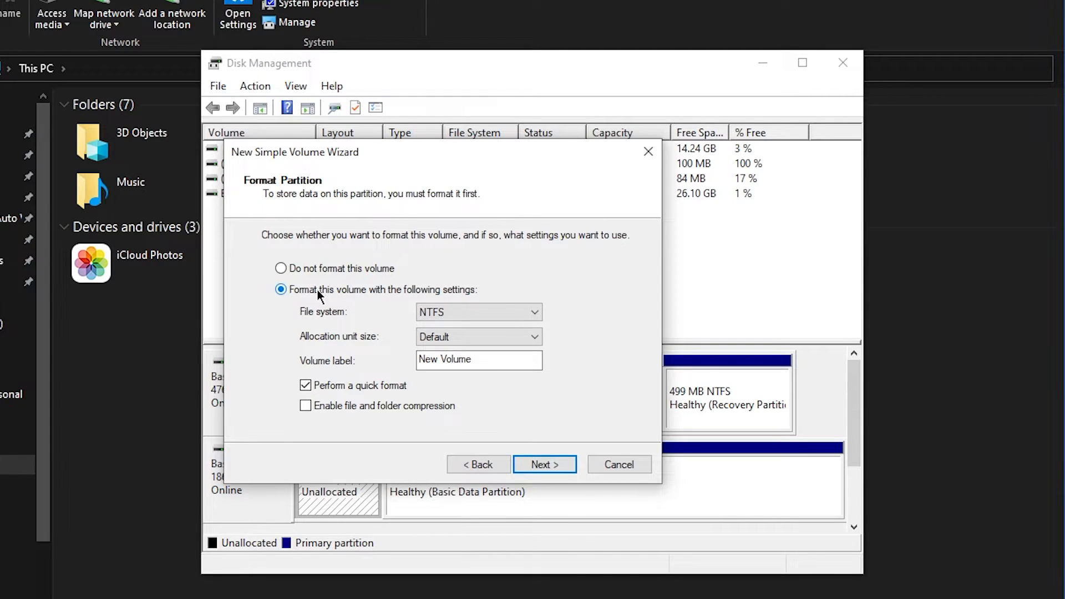
{"action": "mouse_move", "coordinate": [338, 330]}
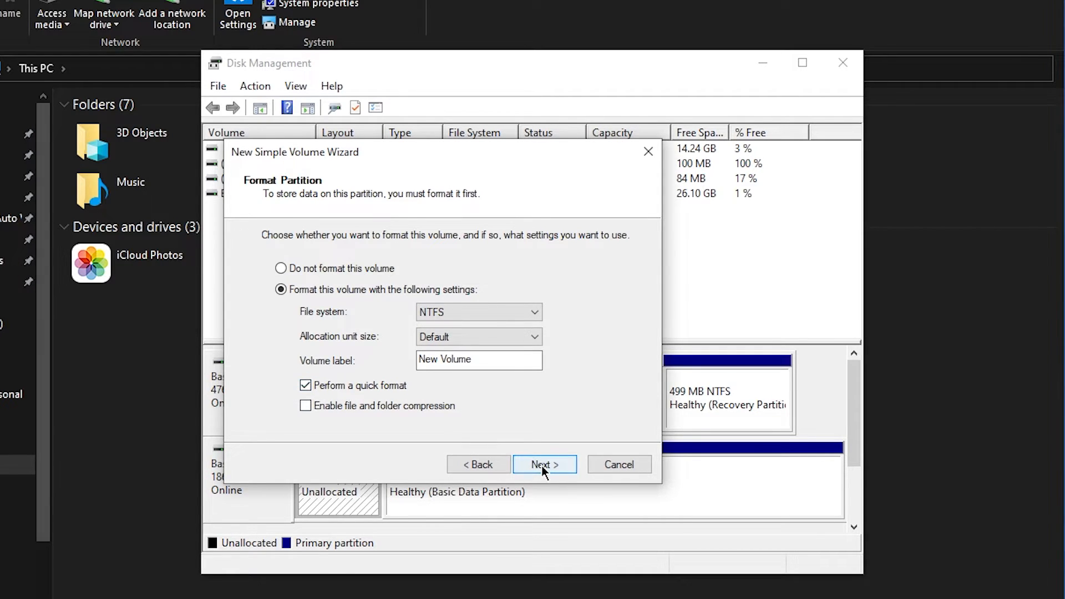
Finish the wizard, close Disk Management, and select New Volume (X:) in This PC.
{"action": "left_click", "coordinate": [544, 463]}
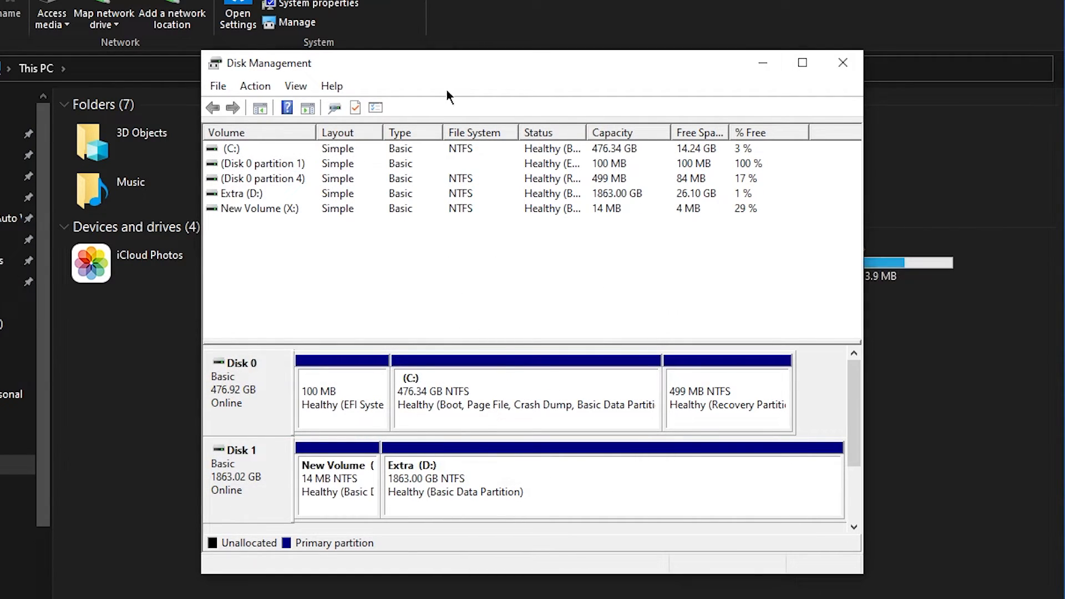
{"action": "left_click", "coordinate": [842, 63]}
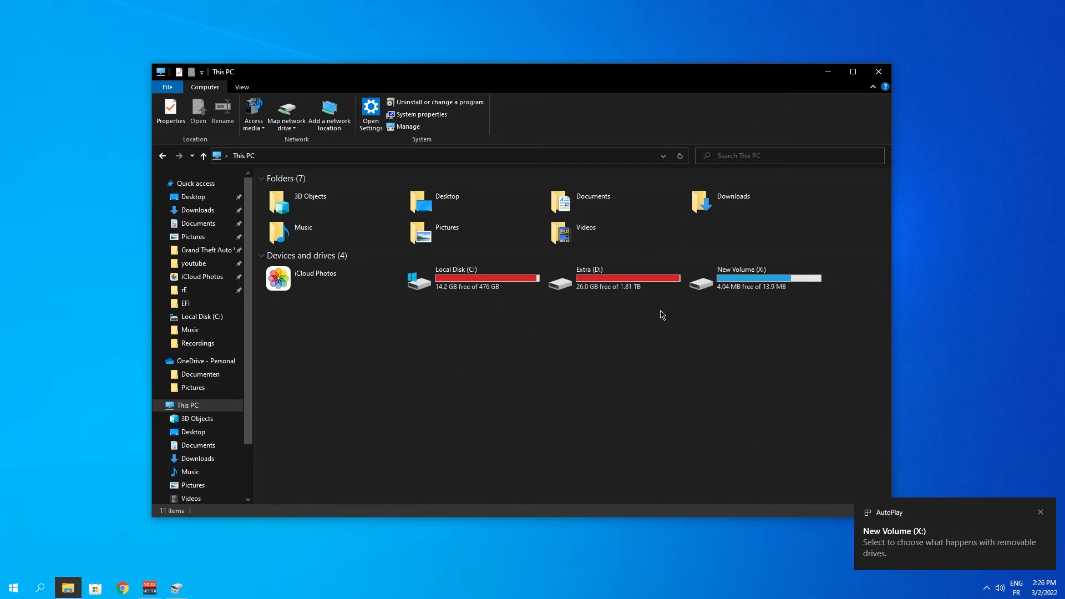
{"action": "left_click", "coordinate": [754, 279]}
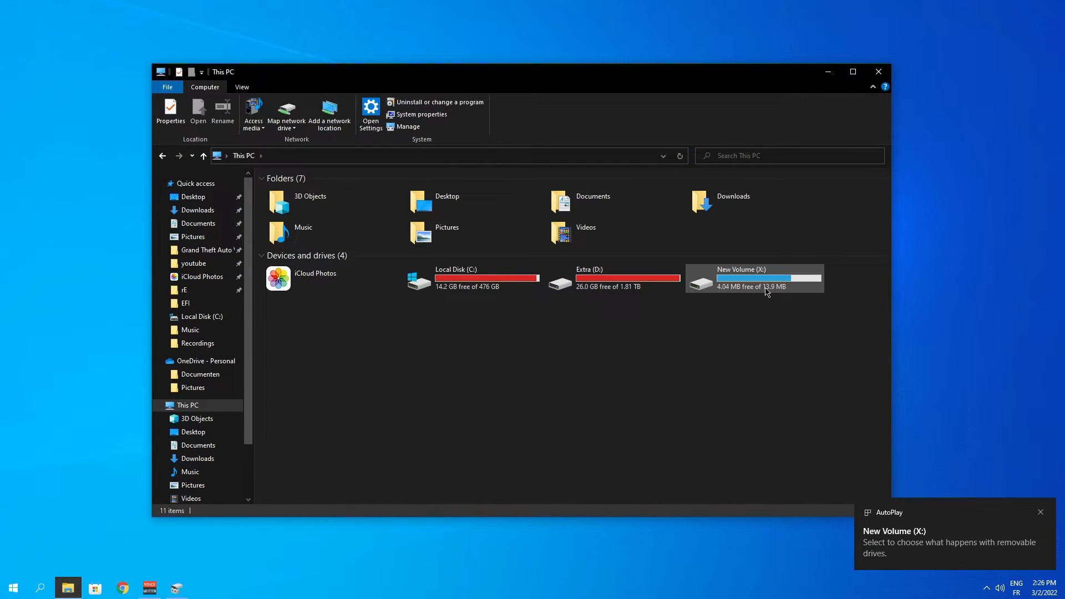
{"action": "left_click", "coordinate": [747, 278]}
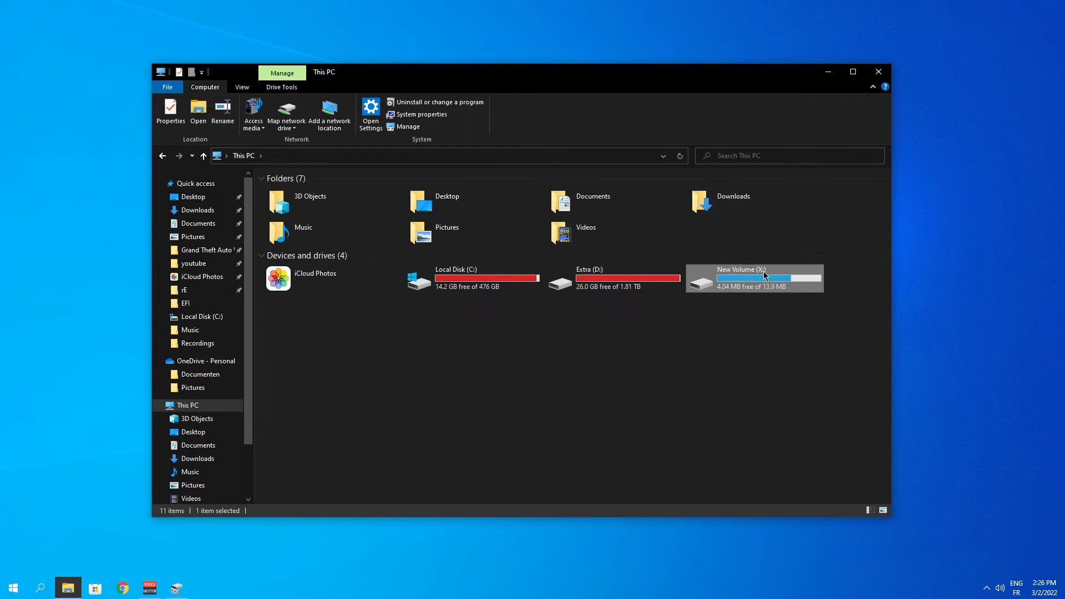
{"action": "mouse_move", "coordinate": [765, 284]}
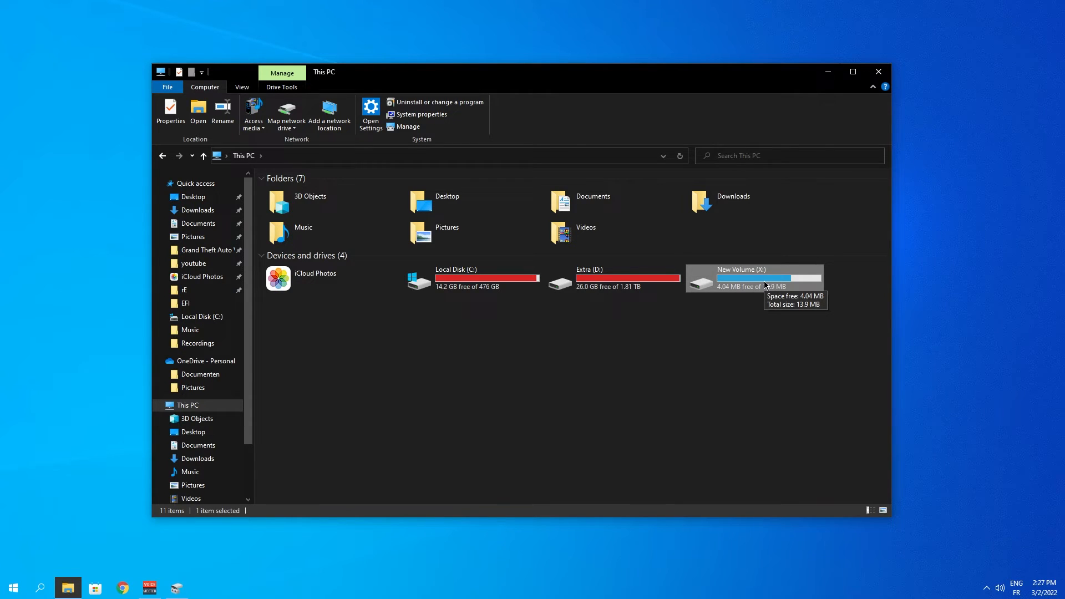
{"action": "mouse_move", "coordinate": [982, 596]}
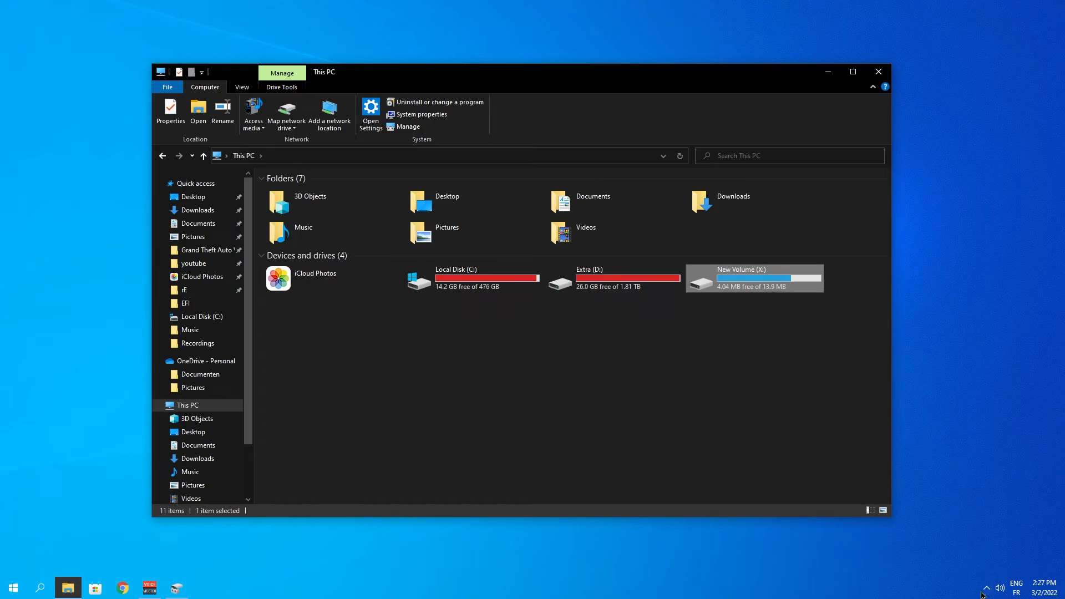